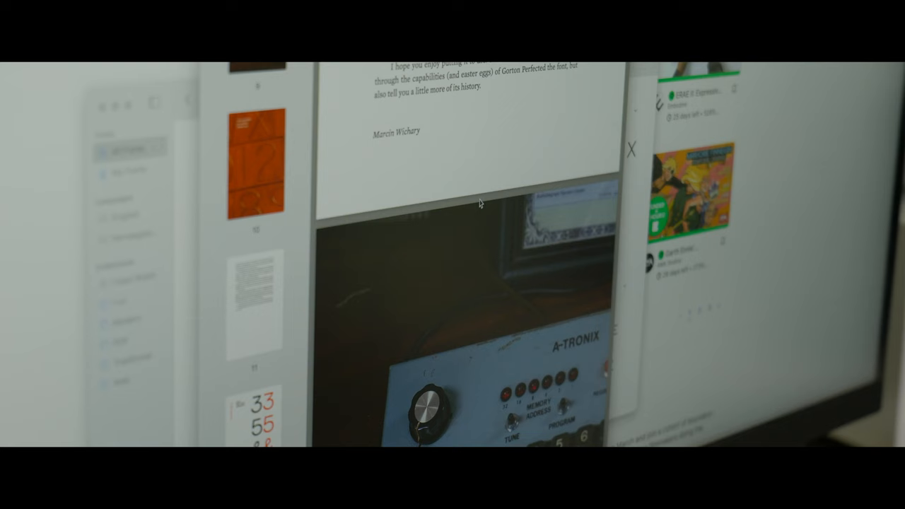
scroll("down", 3)
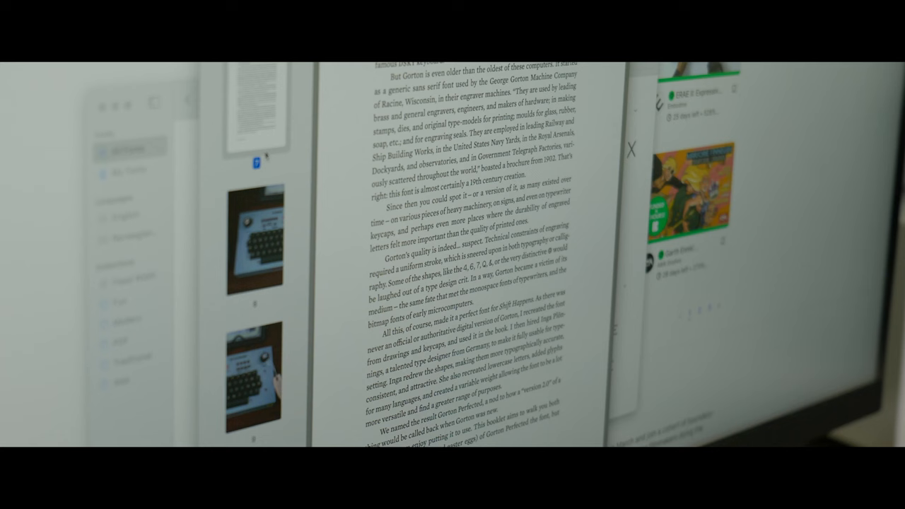